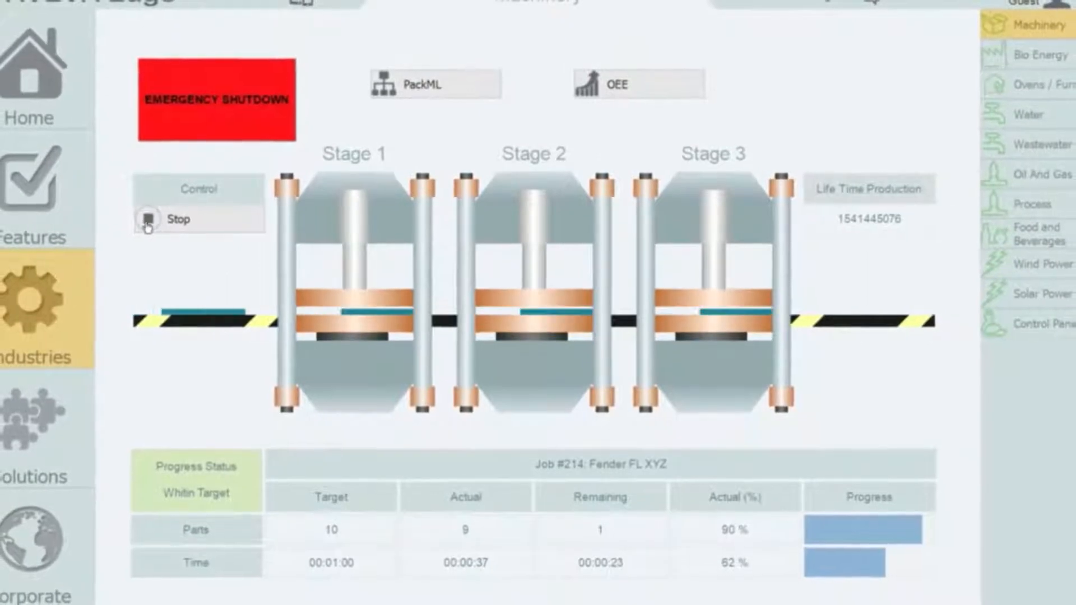
# Stop the three-stage Machinery line running job #214 from the Control panel
pyautogui.click(178, 218)
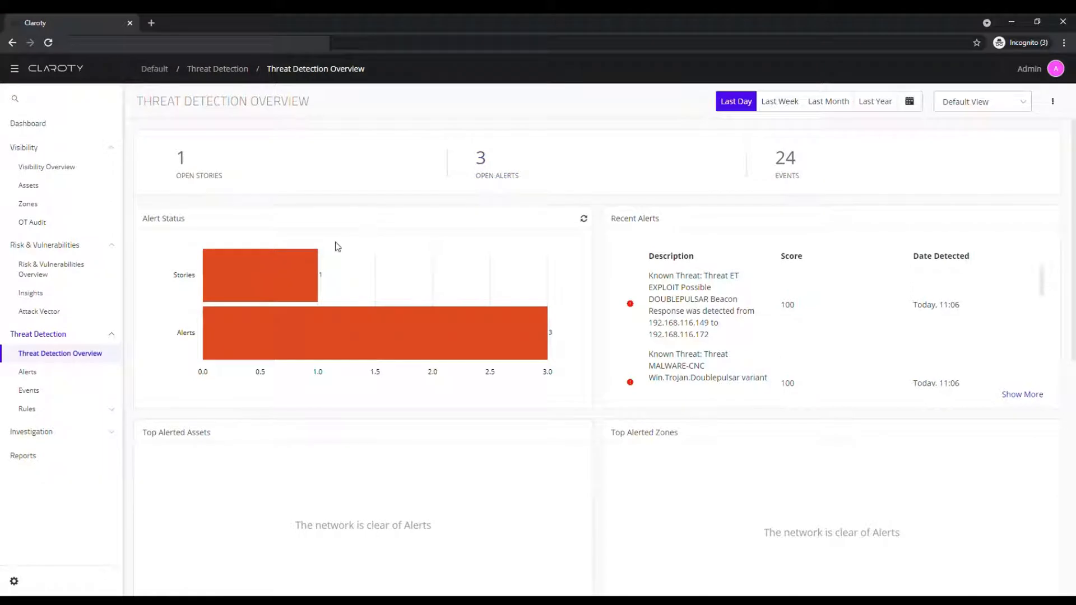
pyautogui.moveTo(693, 307)
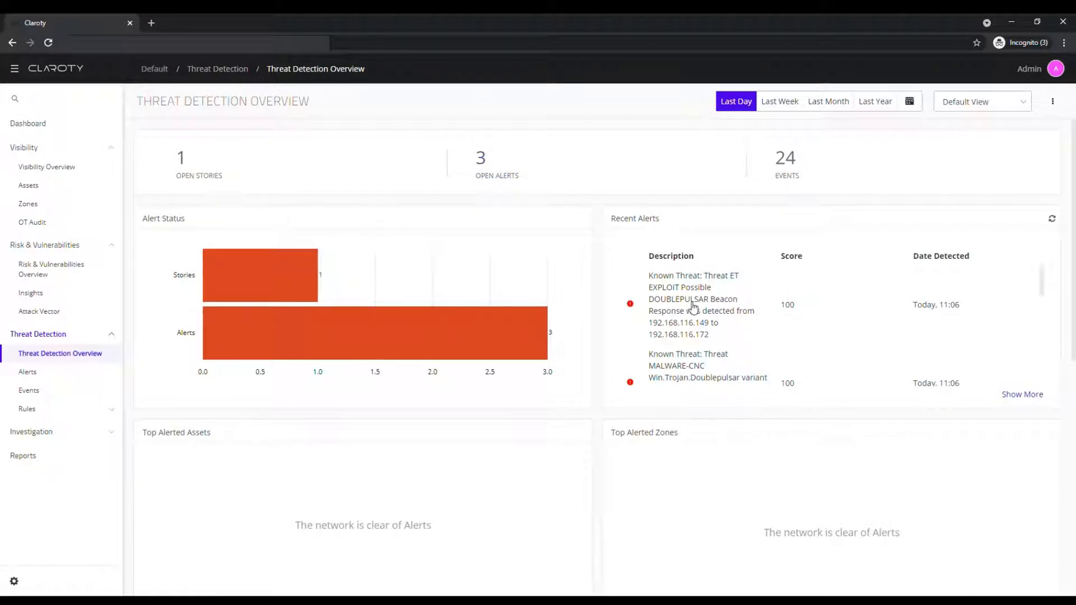
# View the critical DOUBLEPULSAR alert (score 100) down to its Root Cause Analysis chain
pyautogui.click(693, 305)
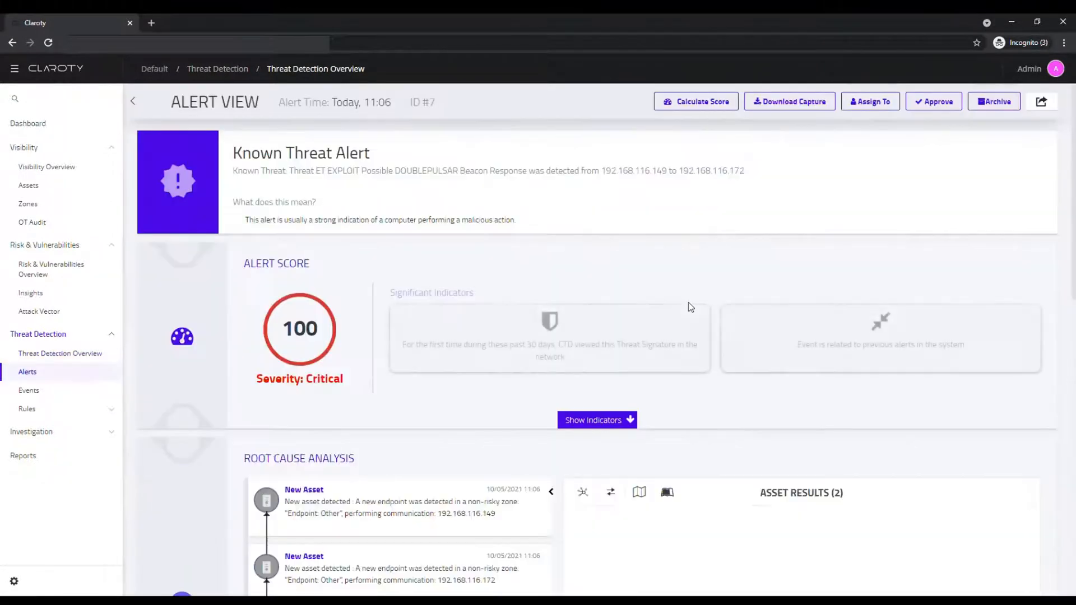
pyautogui.scroll(-3)
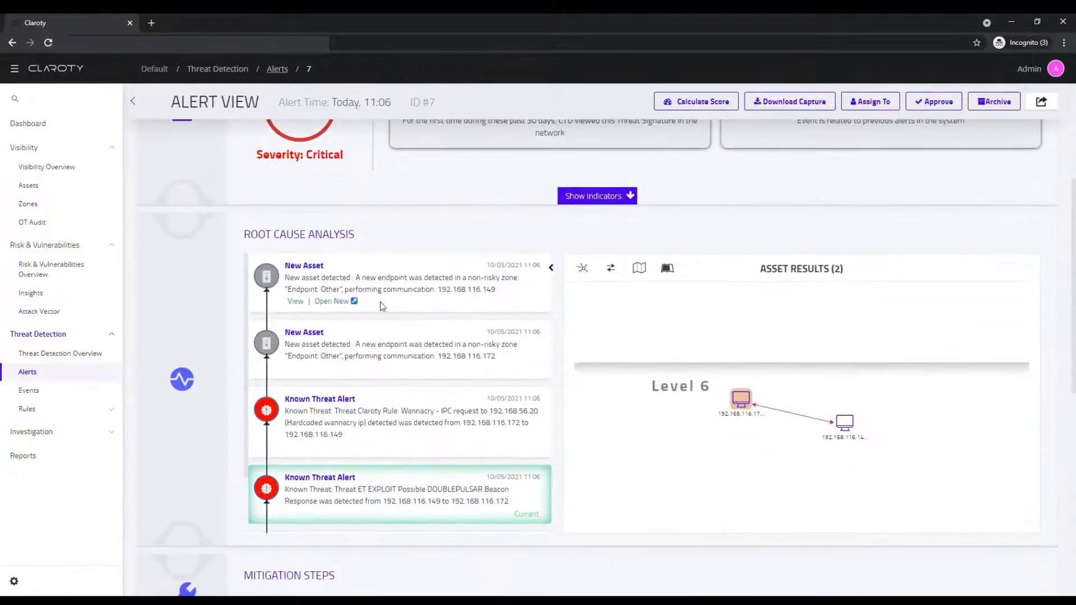
pyautogui.moveTo(422, 282)
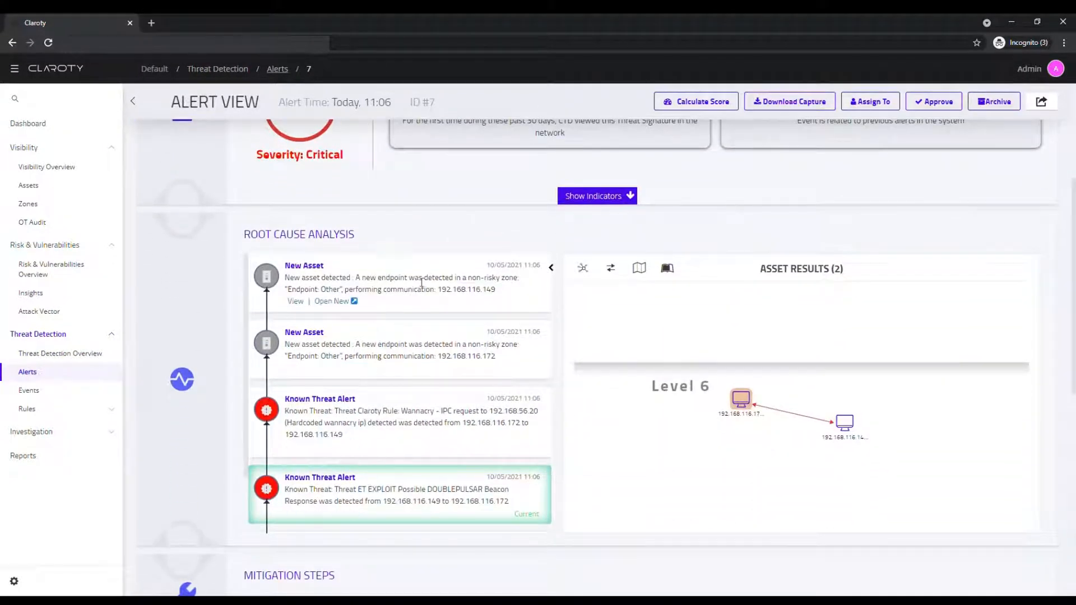
pyautogui.moveTo(398, 486)
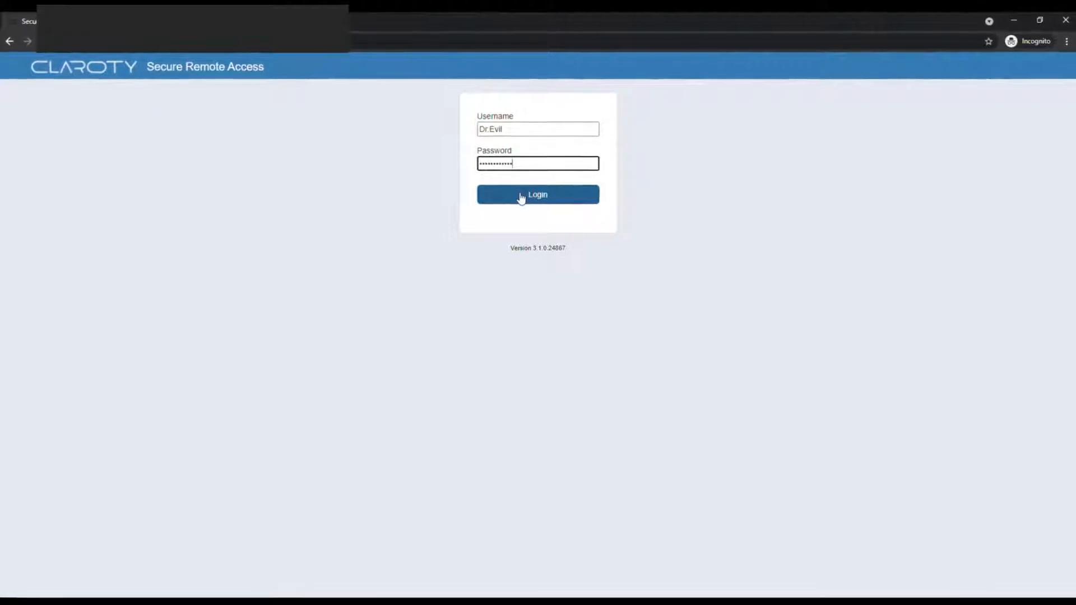
pyautogui.click(537, 194)
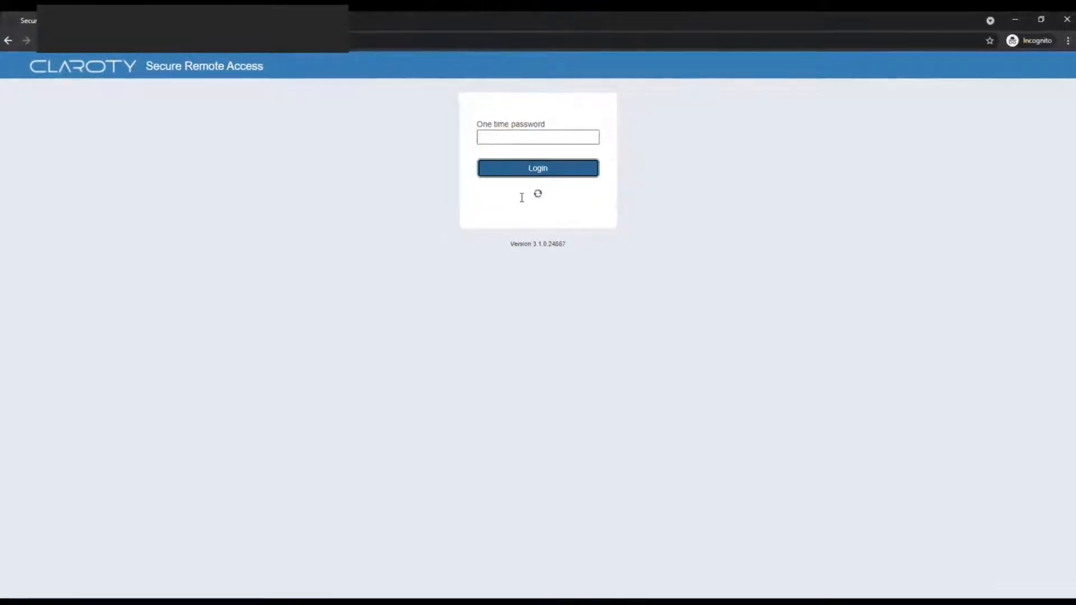
pyautogui.click(537, 136)
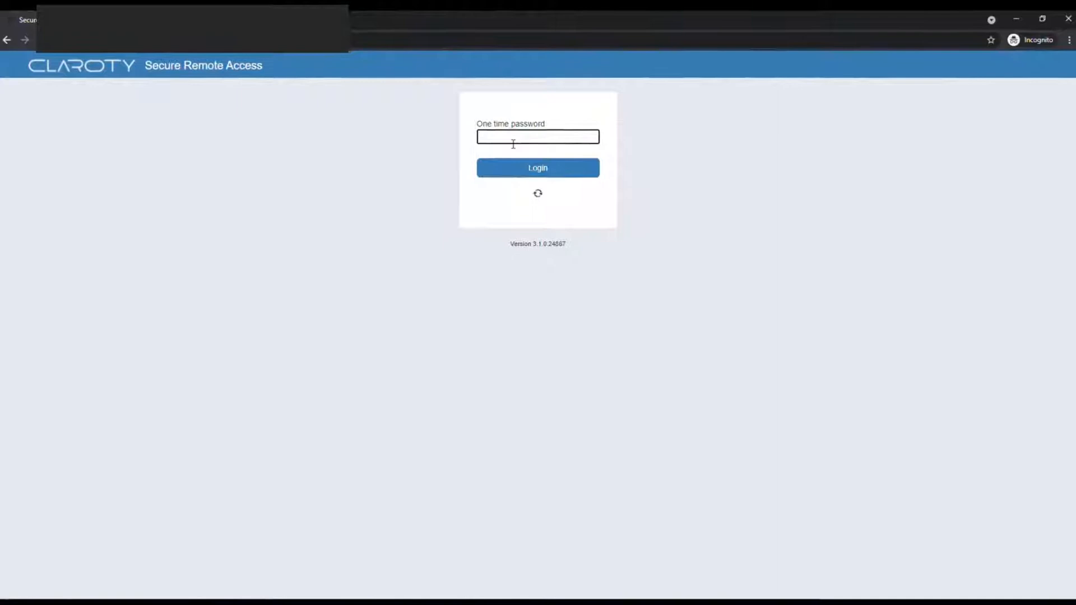
pyautogui.write('2')
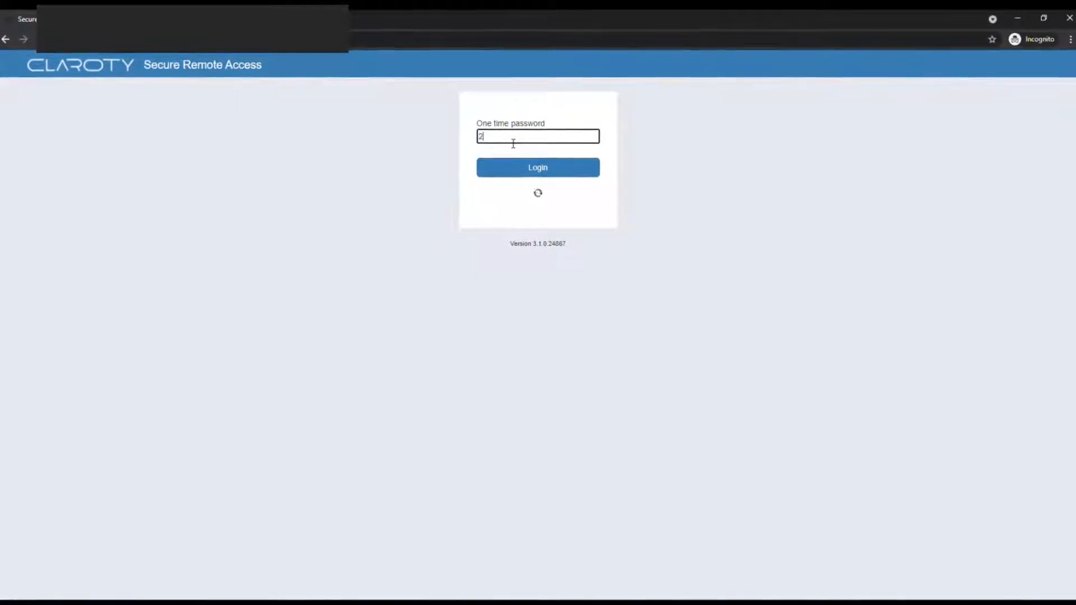
pyautogui.write('88360')
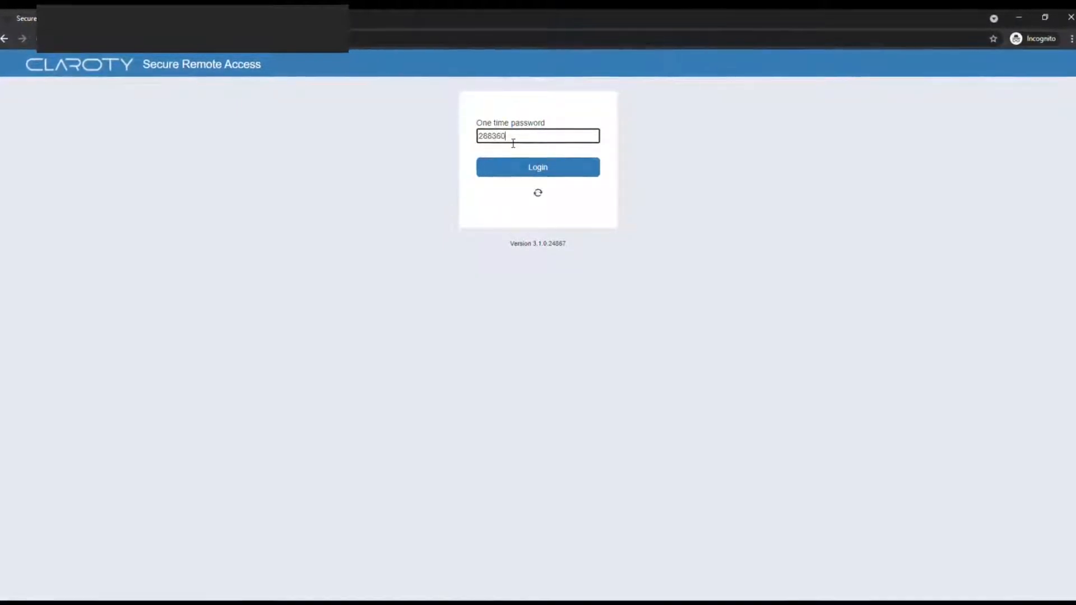
pyautogui.click(537, 167)
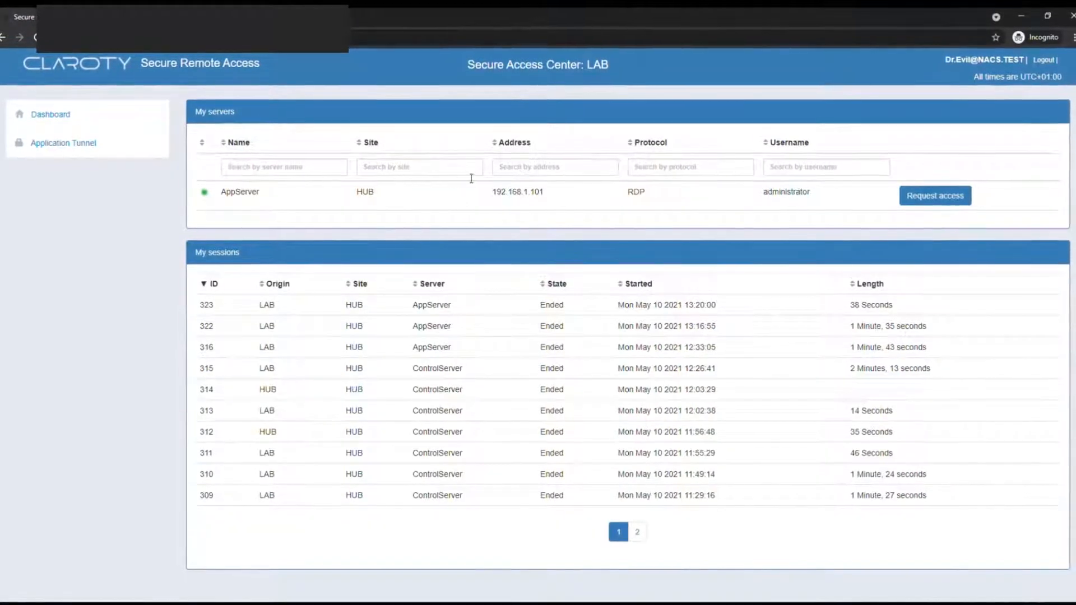
# Request one-hour access to AppServer with reason 'Stop and Start'
pyautogui.click(935, 195)
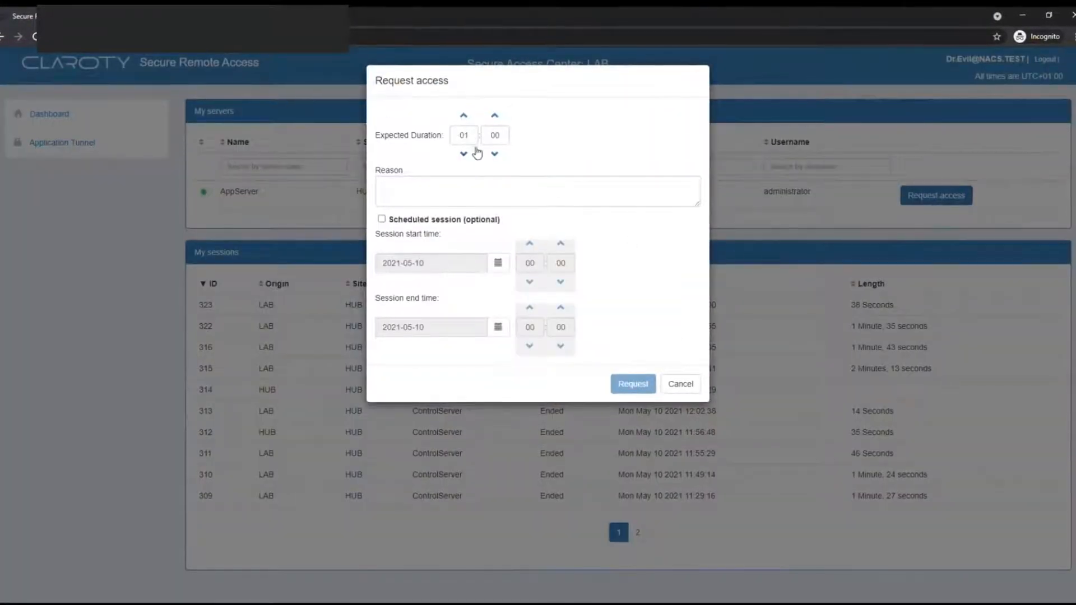
pyautogui.write('S')
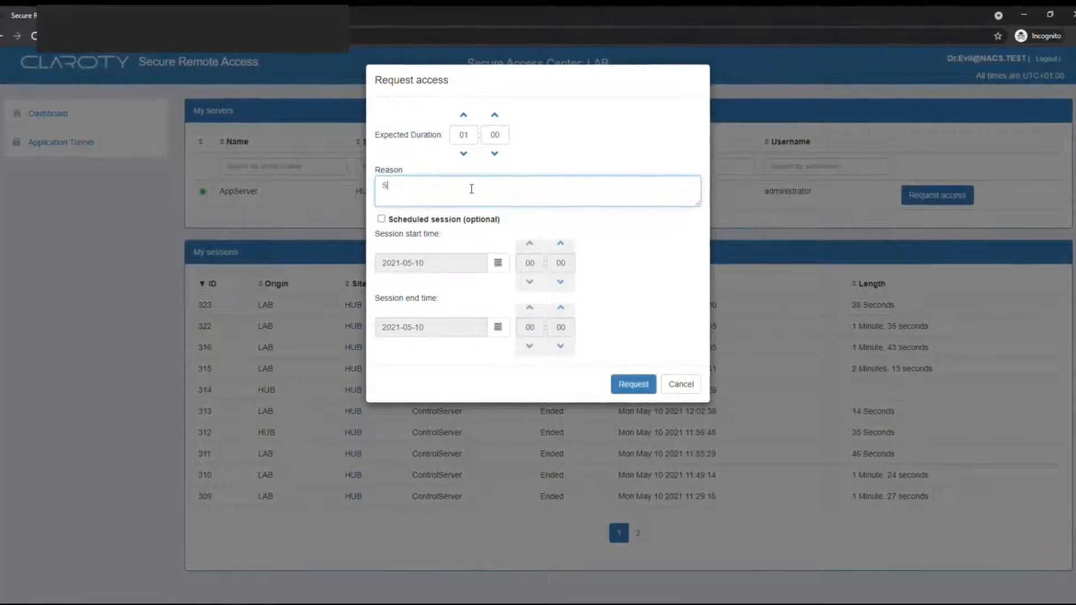
pyautogui.write('top and Sta')
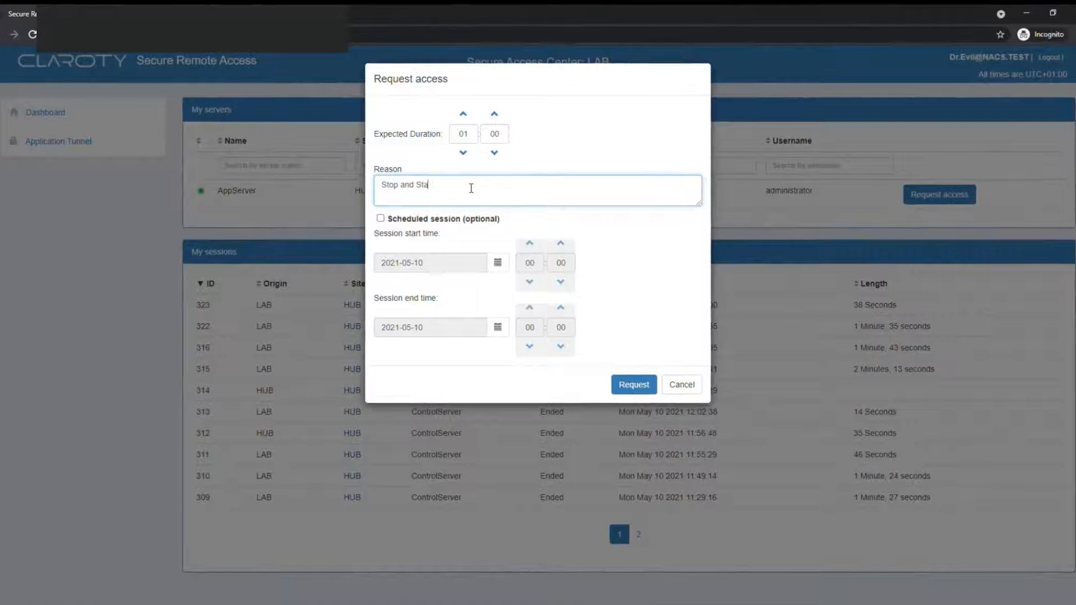
pyautogui.click(633, 385)
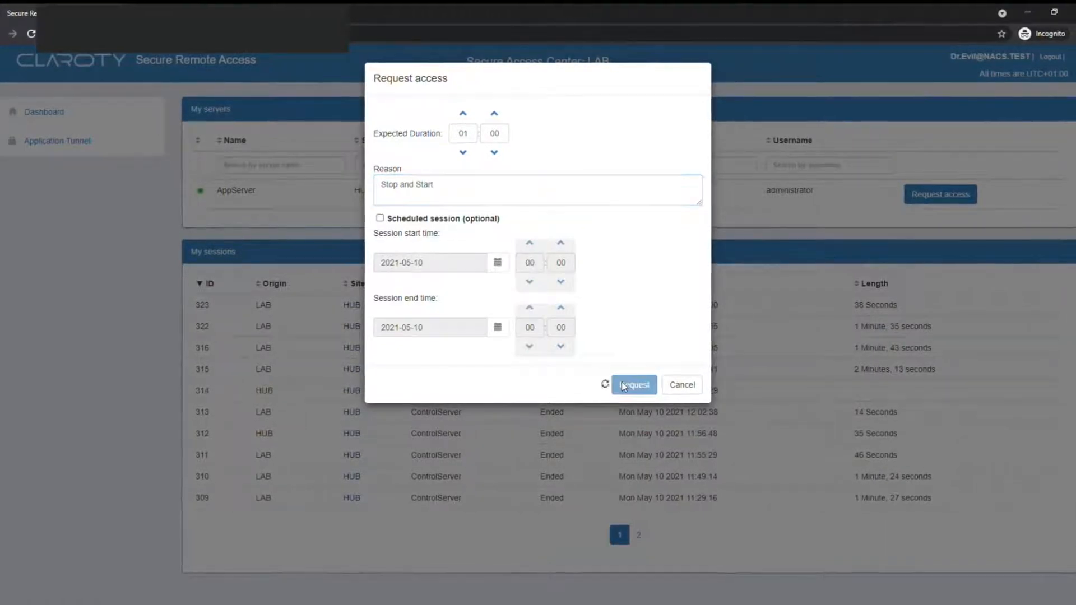
pyautogui.click(632, 384)
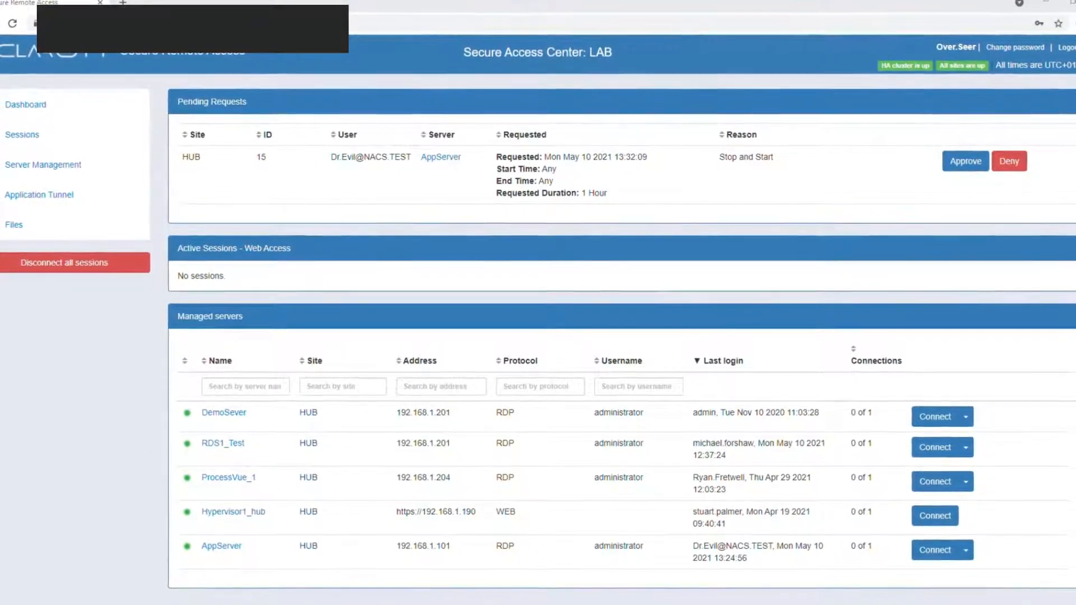
# Approve the pending AppServer request and watch the established session live
pyautogui.click(964, 160)
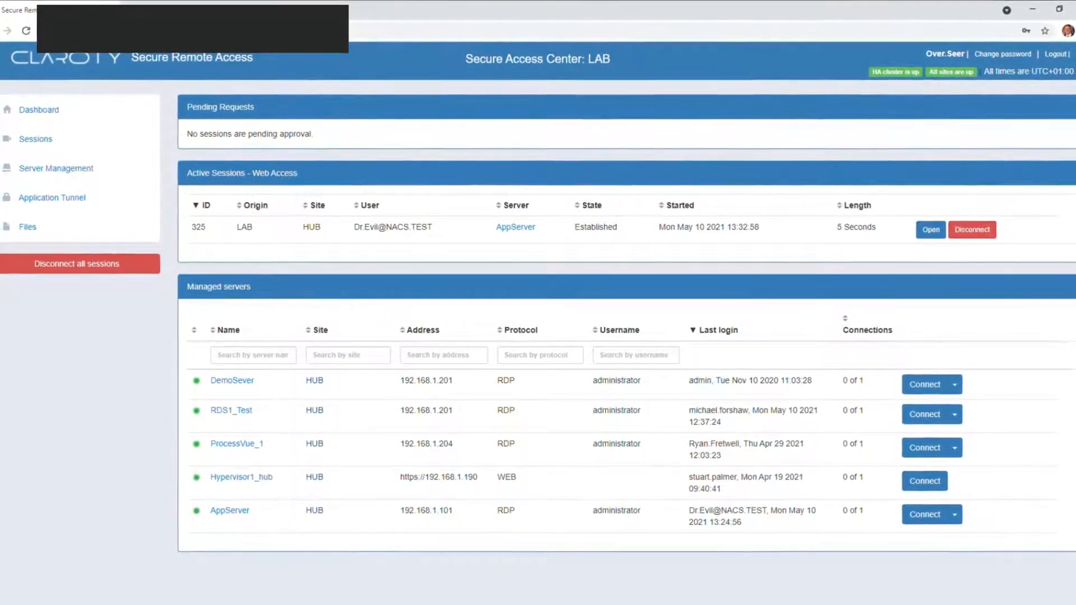
pyautogui.click(929, 230)
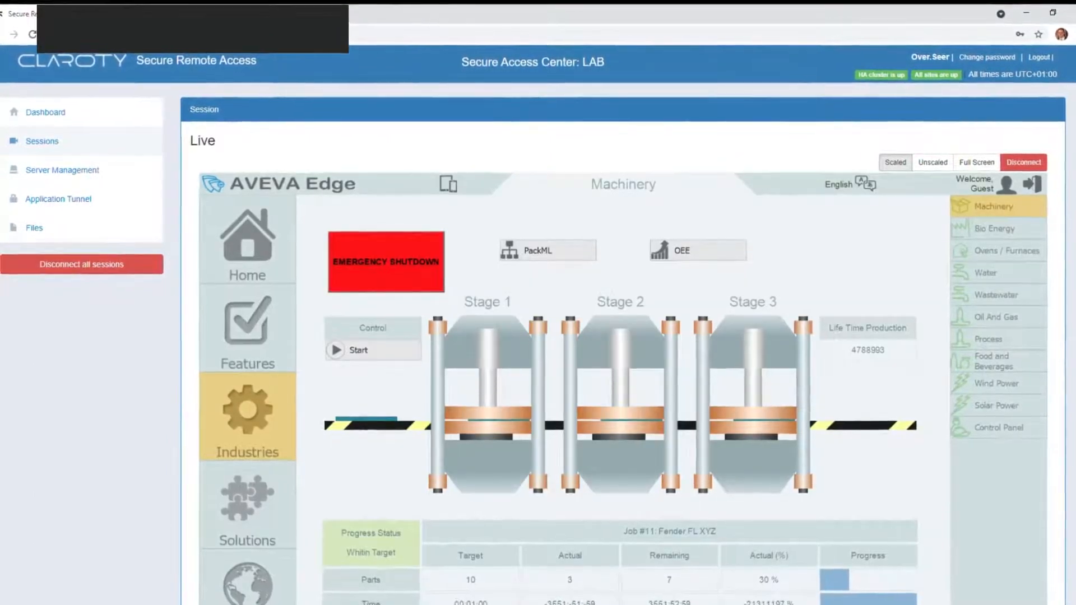
pyautogui.click(356, 350)
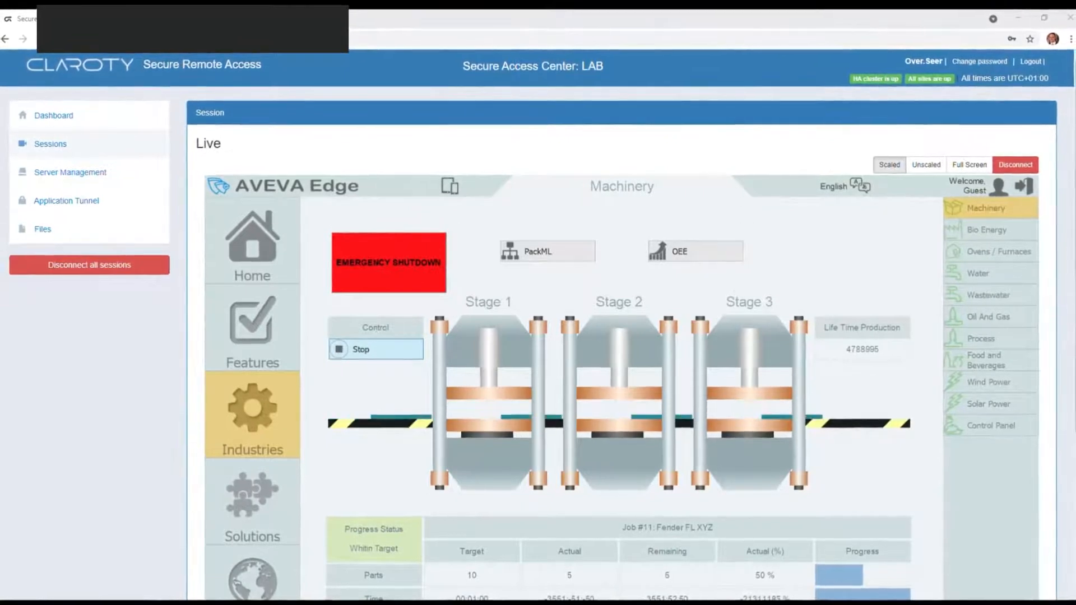
pyautogui.click(375, 350)
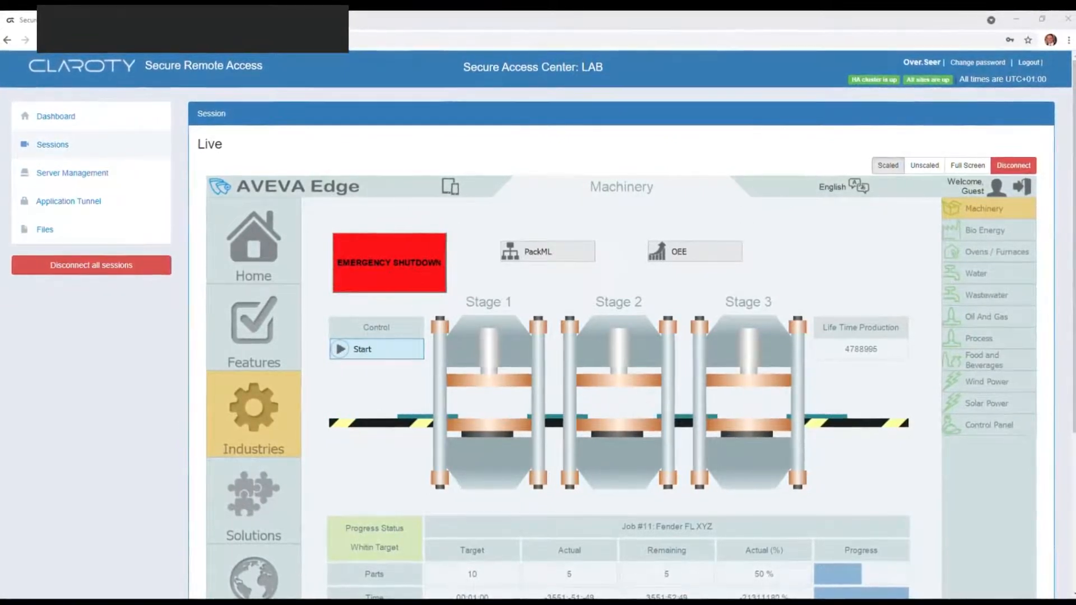
pyautogui.click(377, 348)
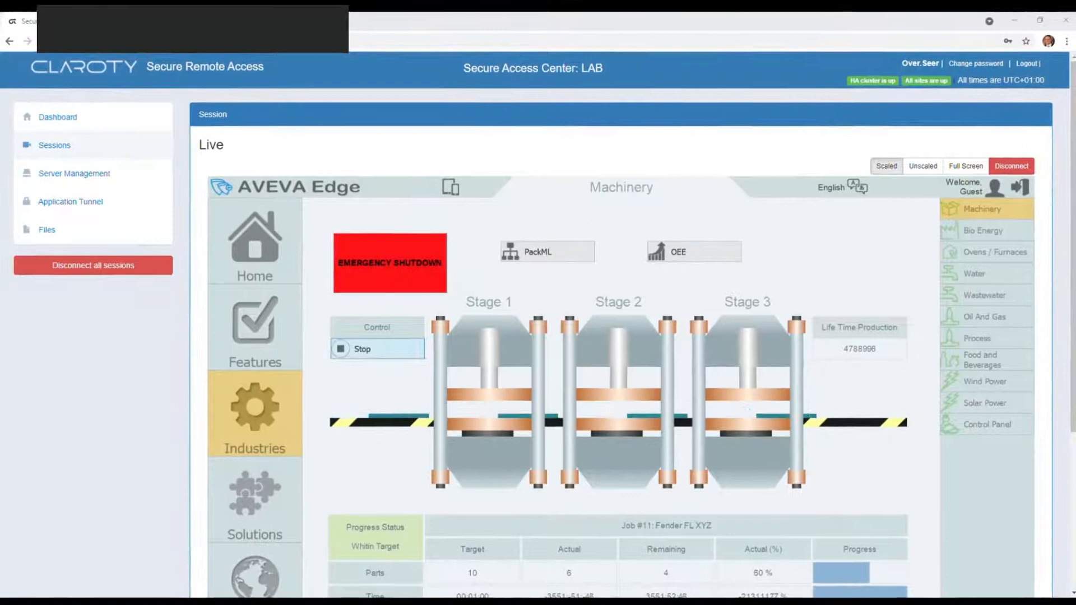
pyautogui.click(377, 349)
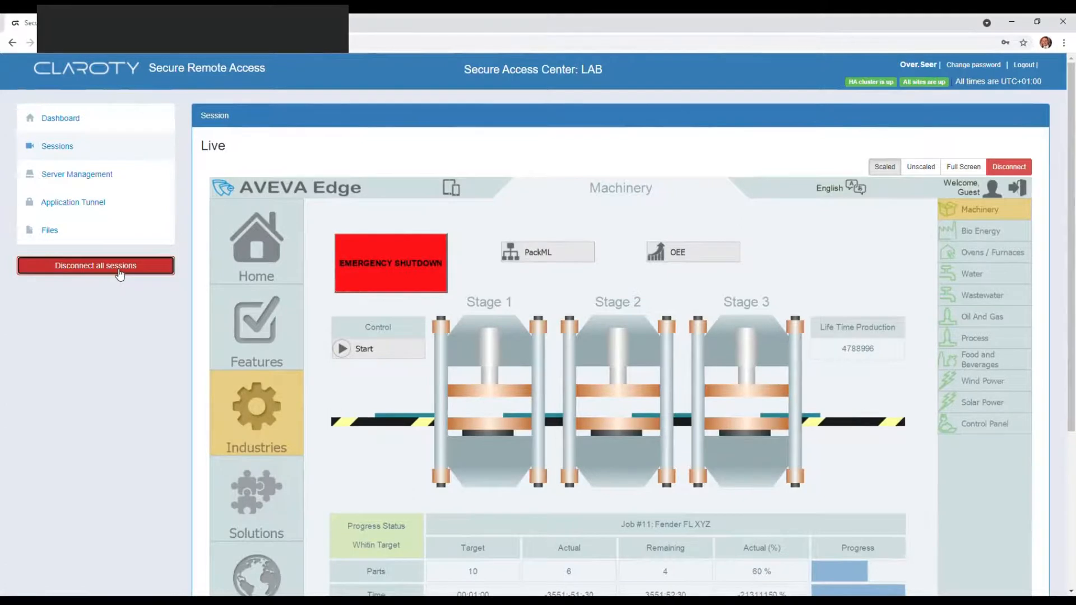
# Disconnect all sessions and confirm, leaving the live view reading Session disconnected
pyautogui.click(95, 265)
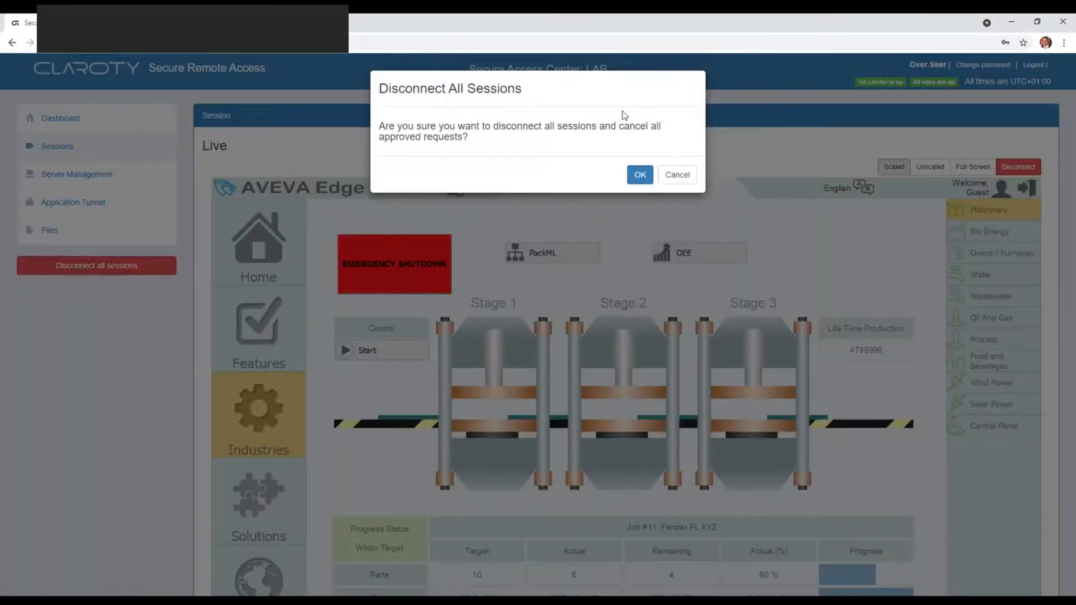
pyautogui.click(639, 175)
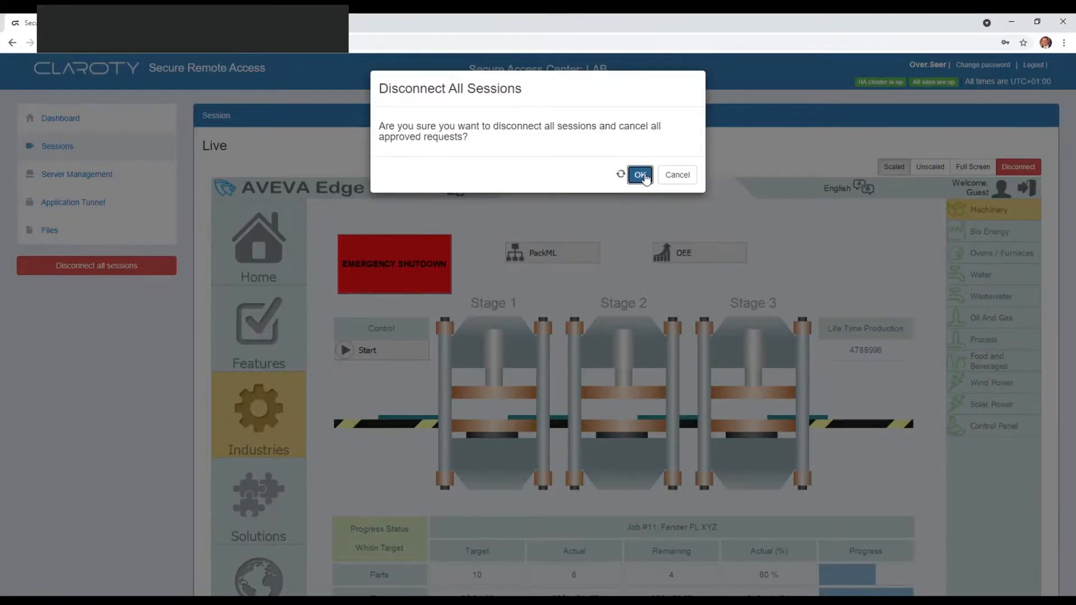
pyautogui.click(639, 175)
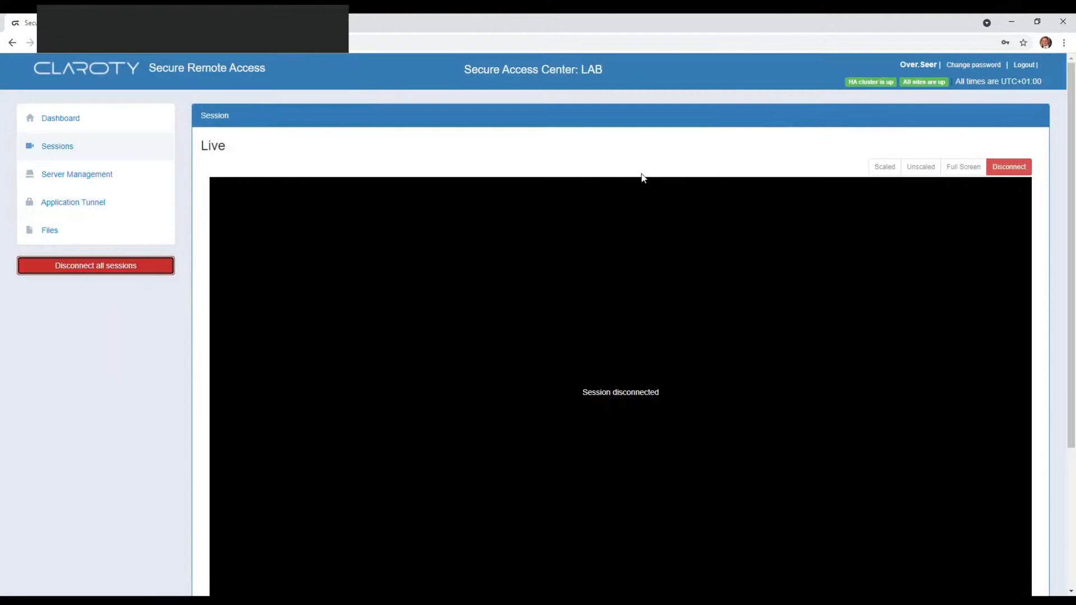